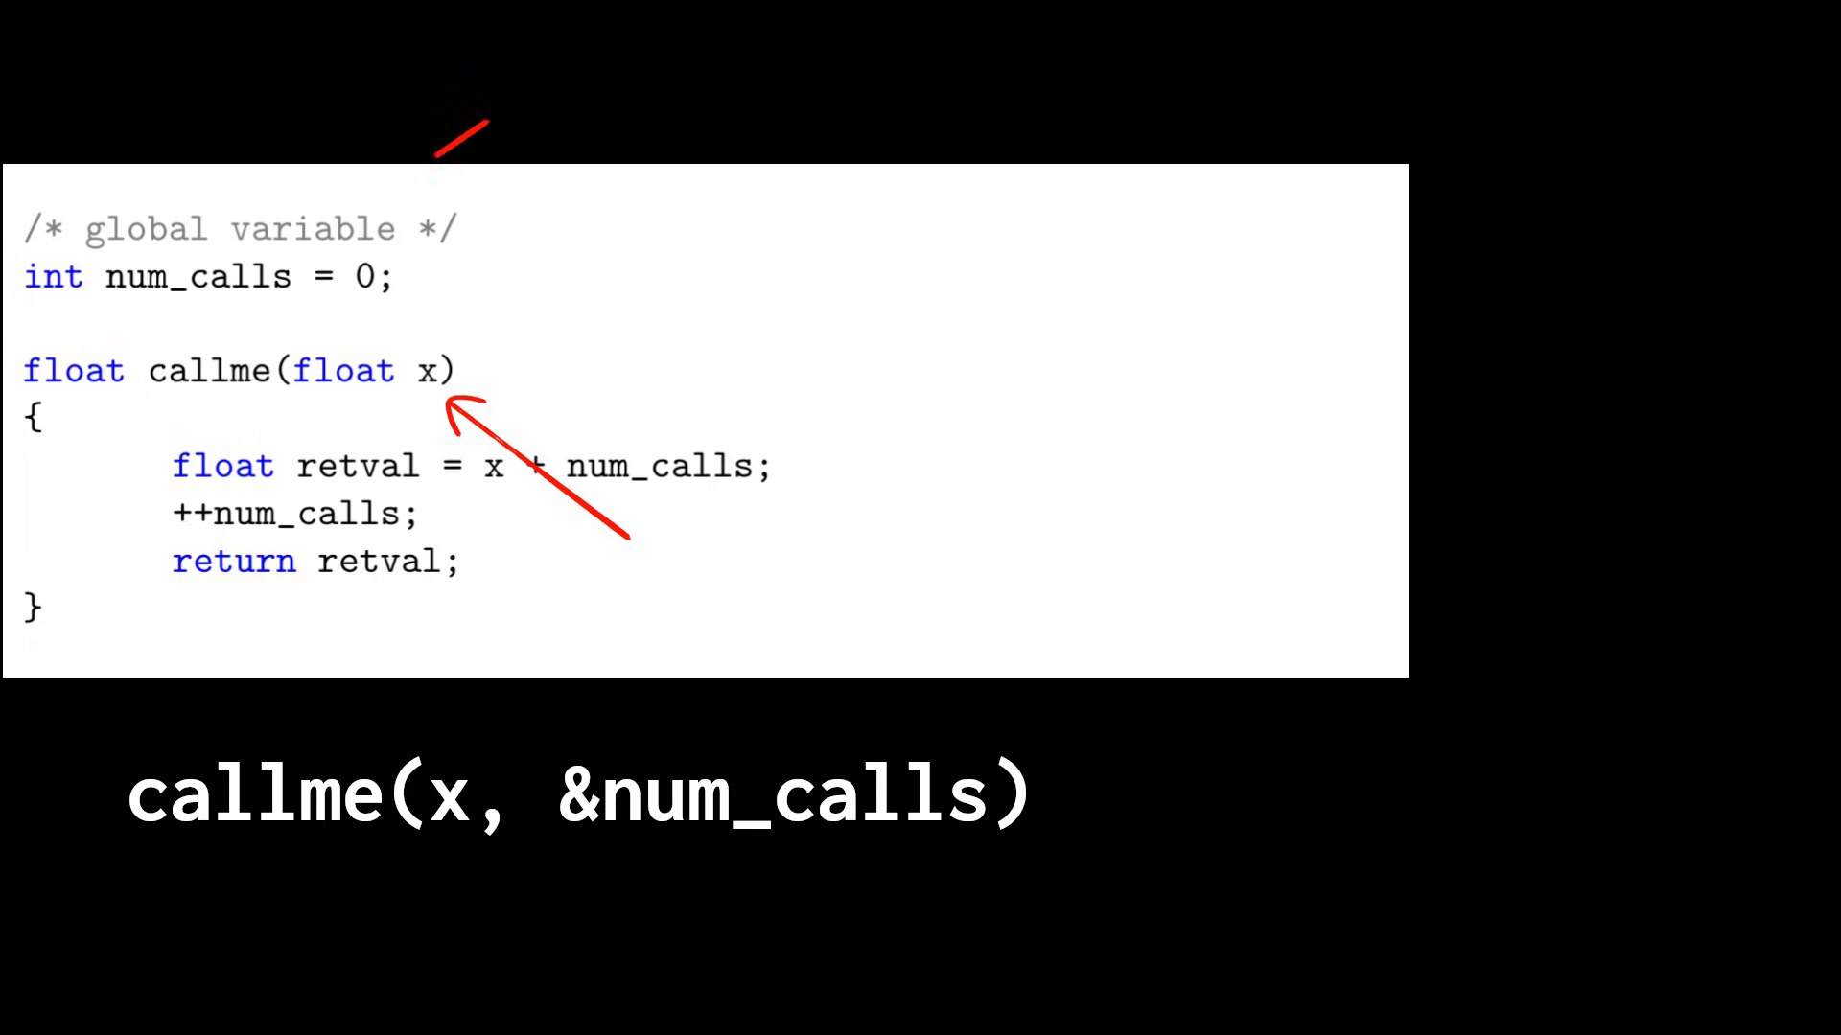
left_click_drag(445, 130, 311, 252)
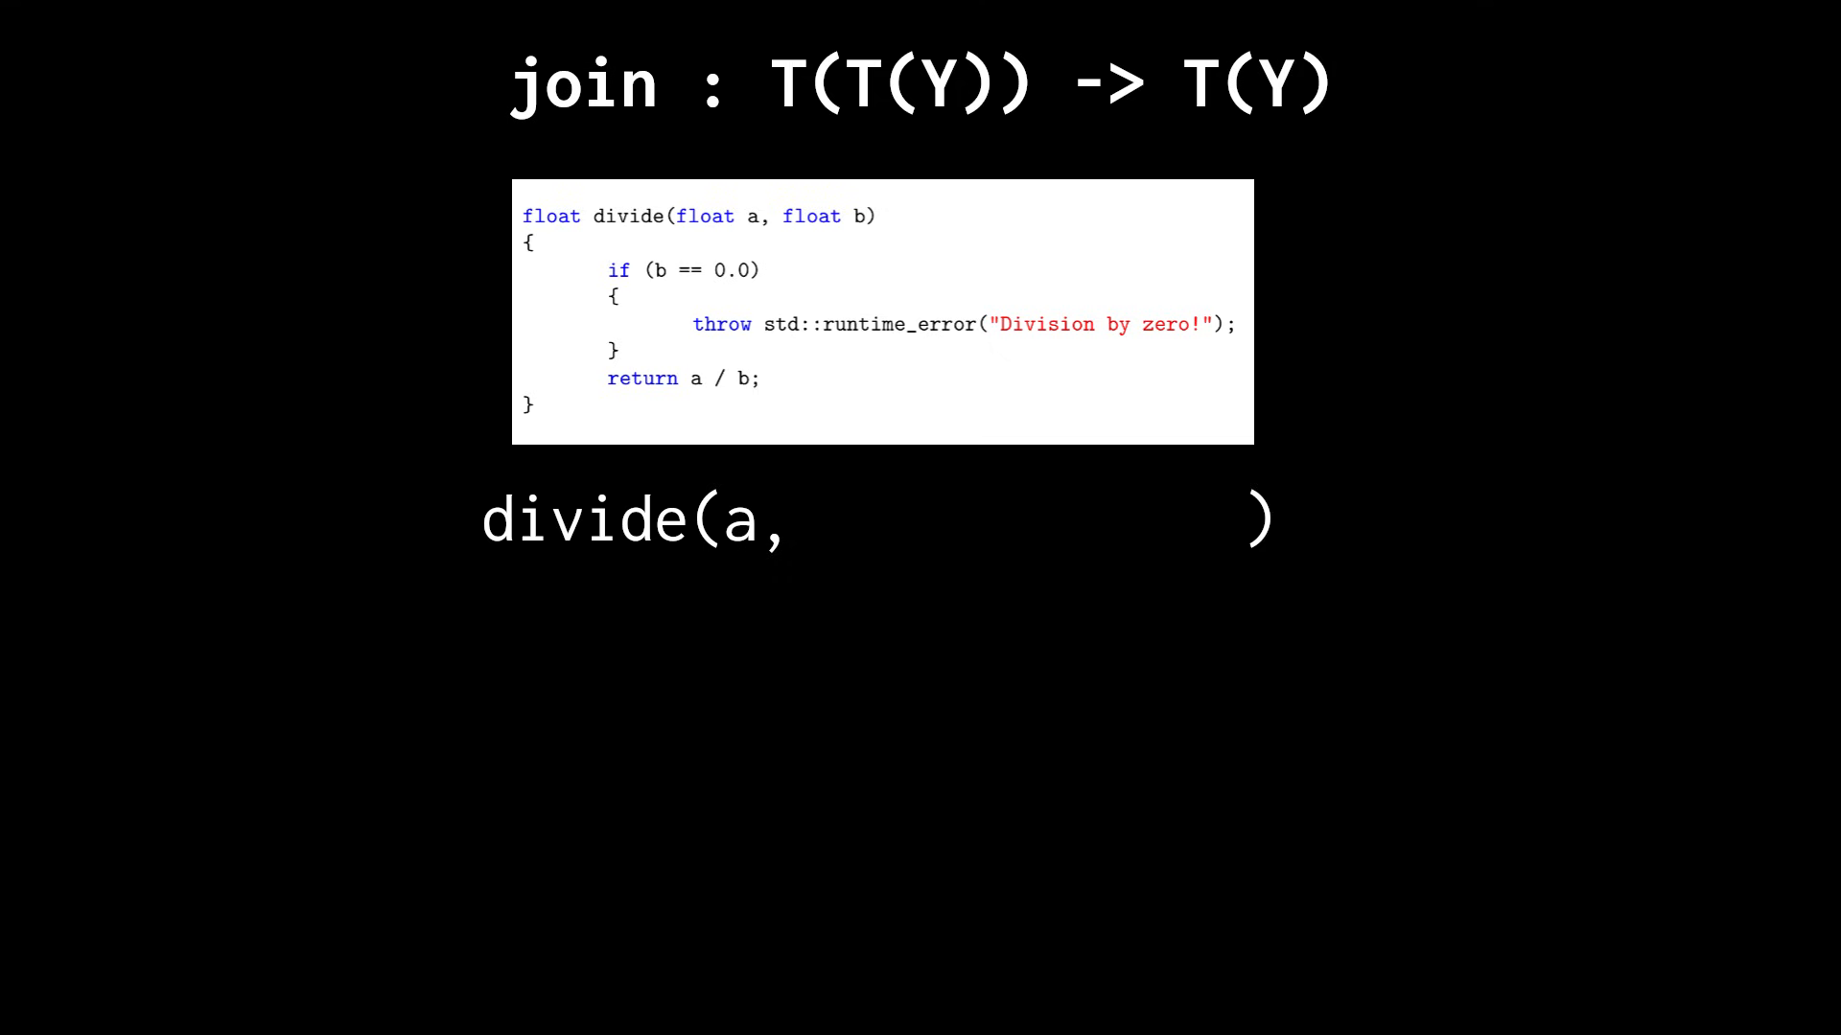
type("divide(b, c)")
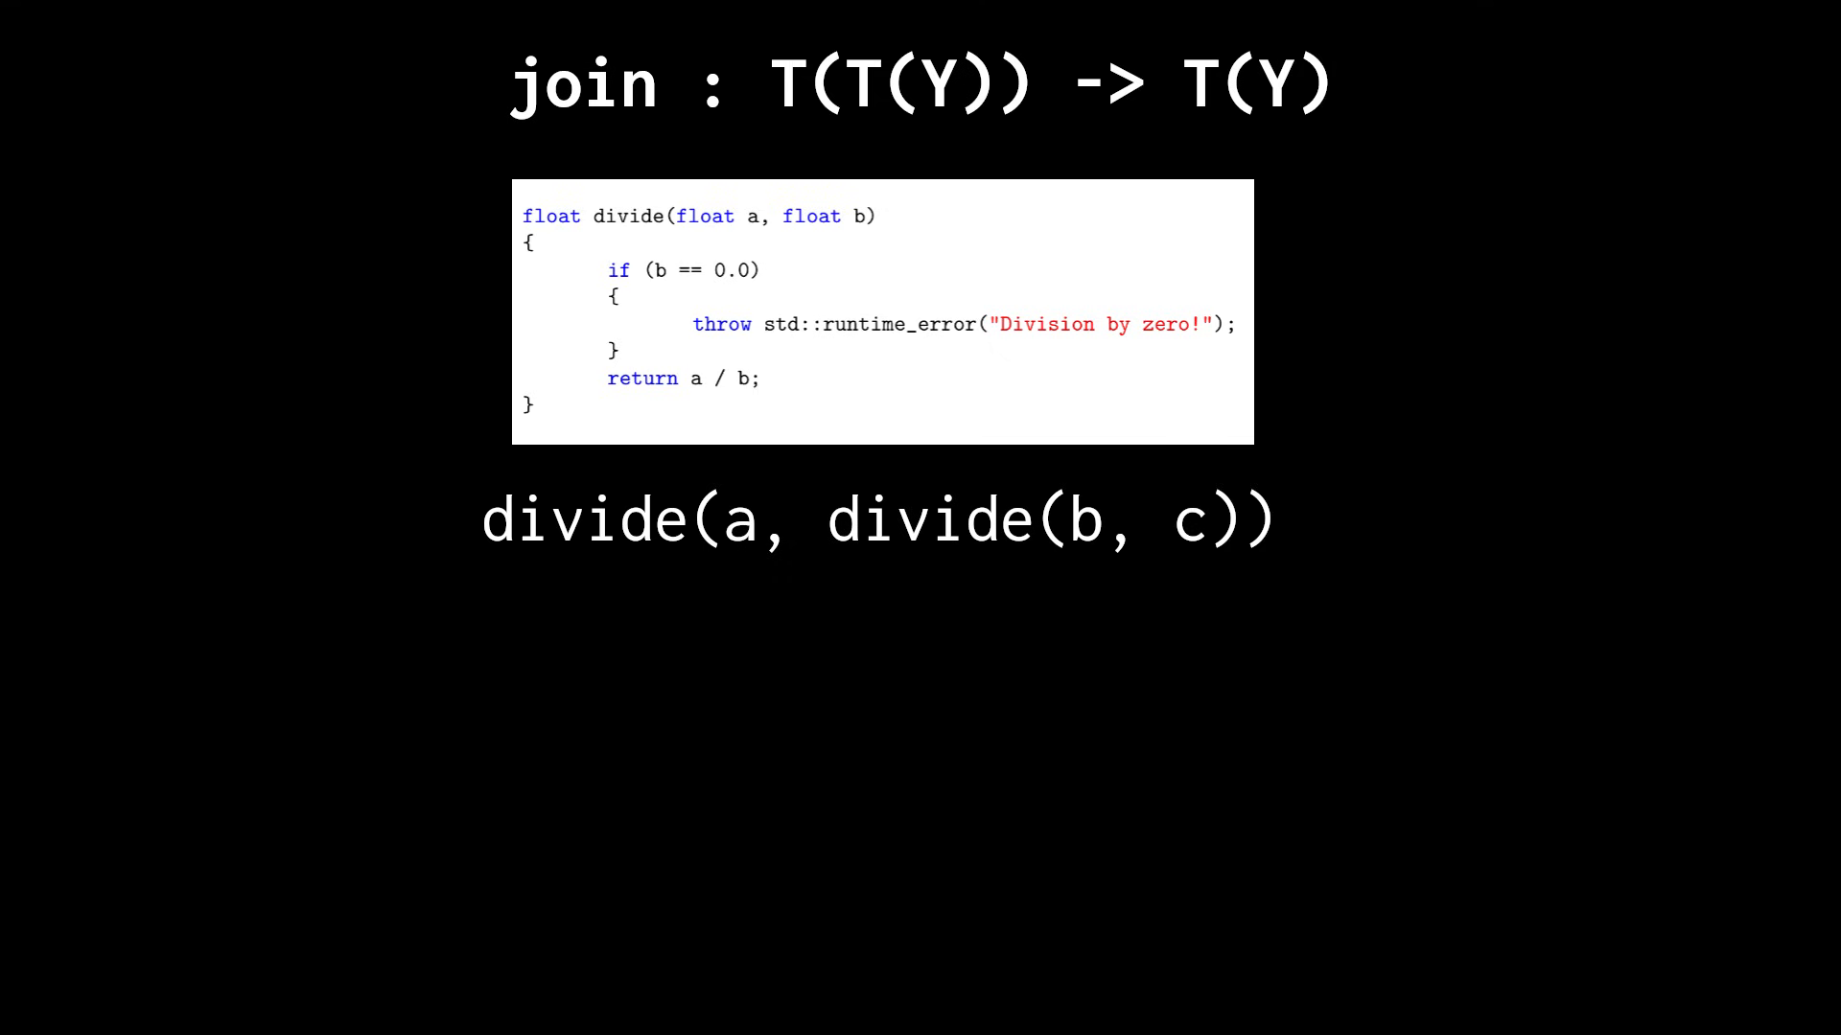